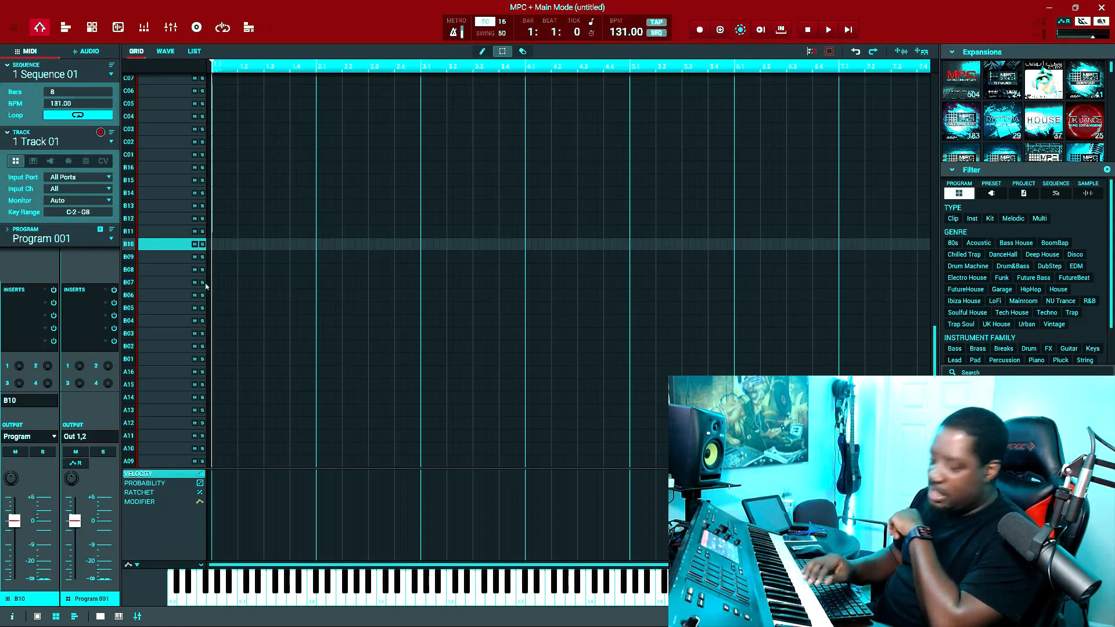
Retrospectively record the just-played drum hits onto Track 01 across about five bars.
left_click(128, 257)
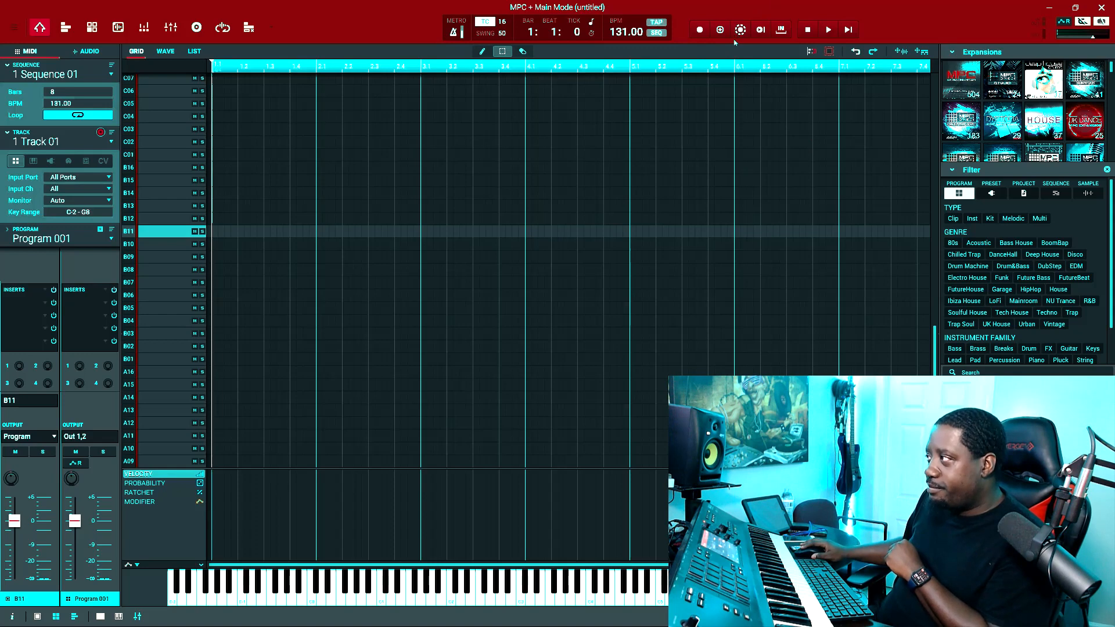
mouse_move(740, 29)
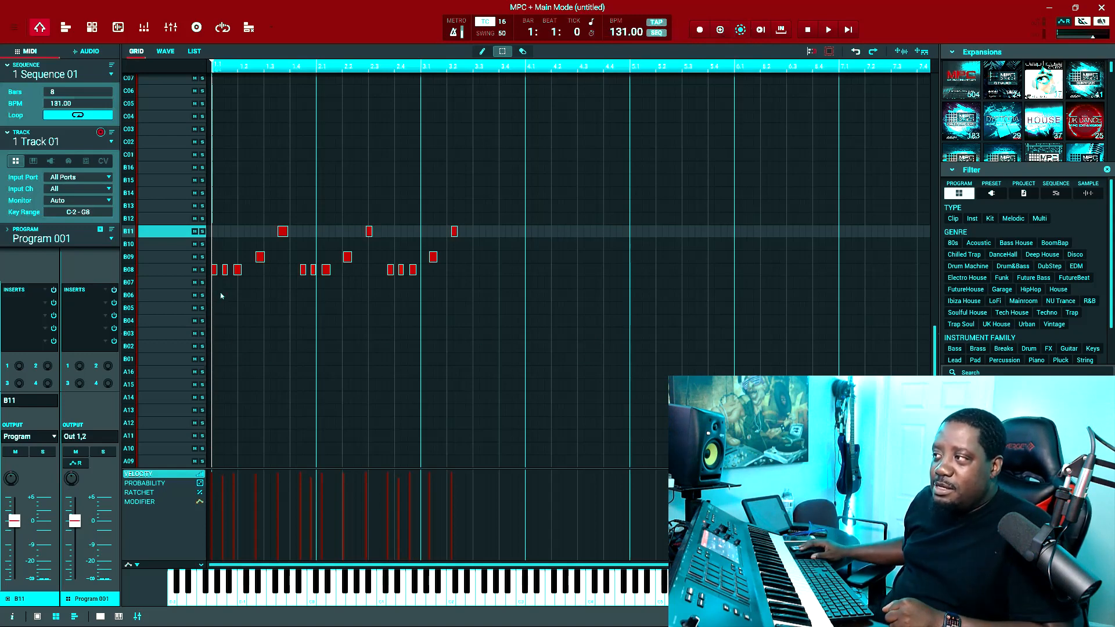
mouse_move(304, 279)
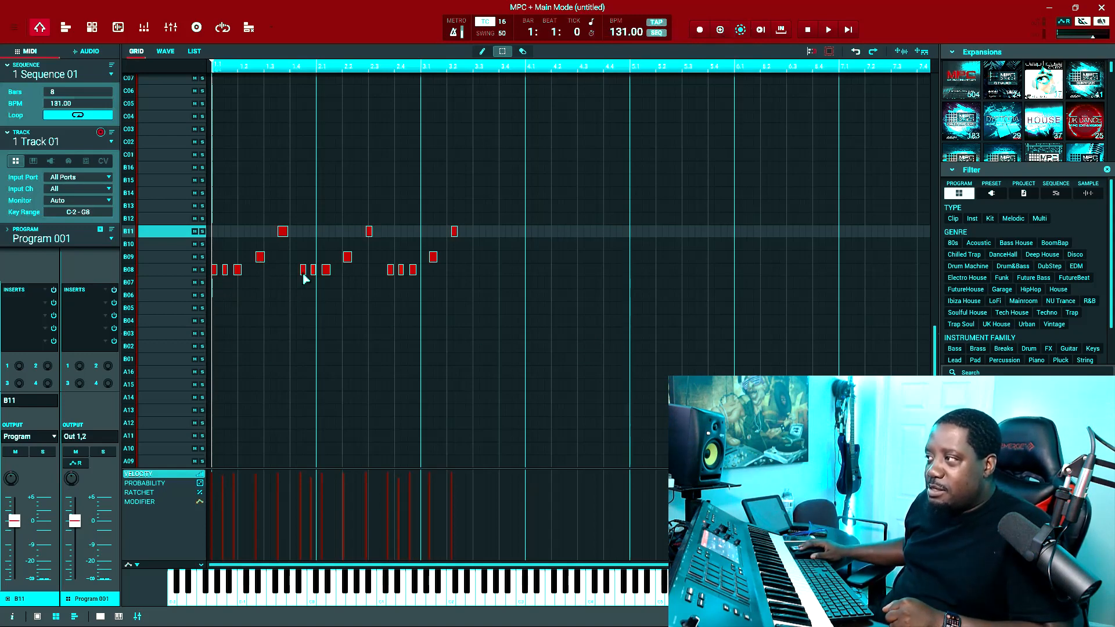
mouse_move(400, 285)
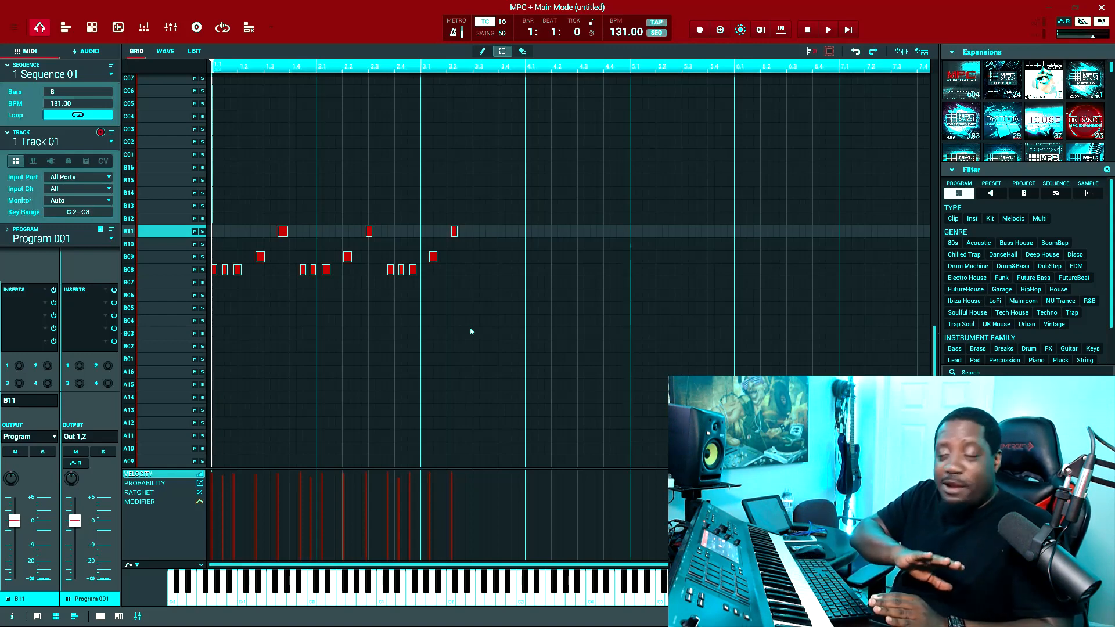
mouse_move(476, 337)
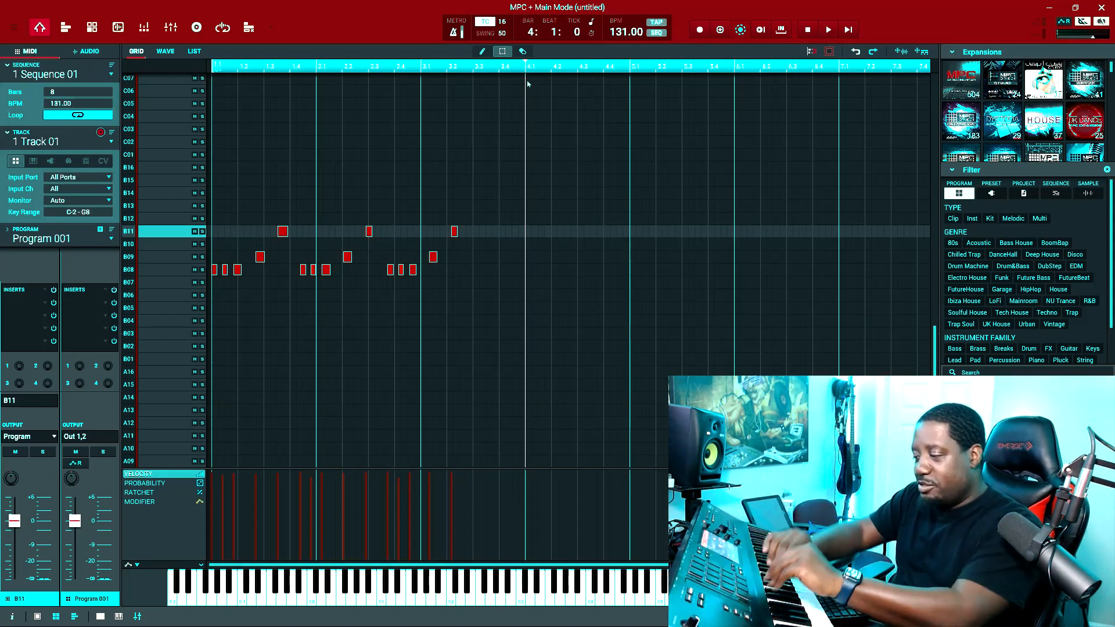
Capture a second pass of drum hits over bars 4–5 of Track 01.
left_click(128, 320)
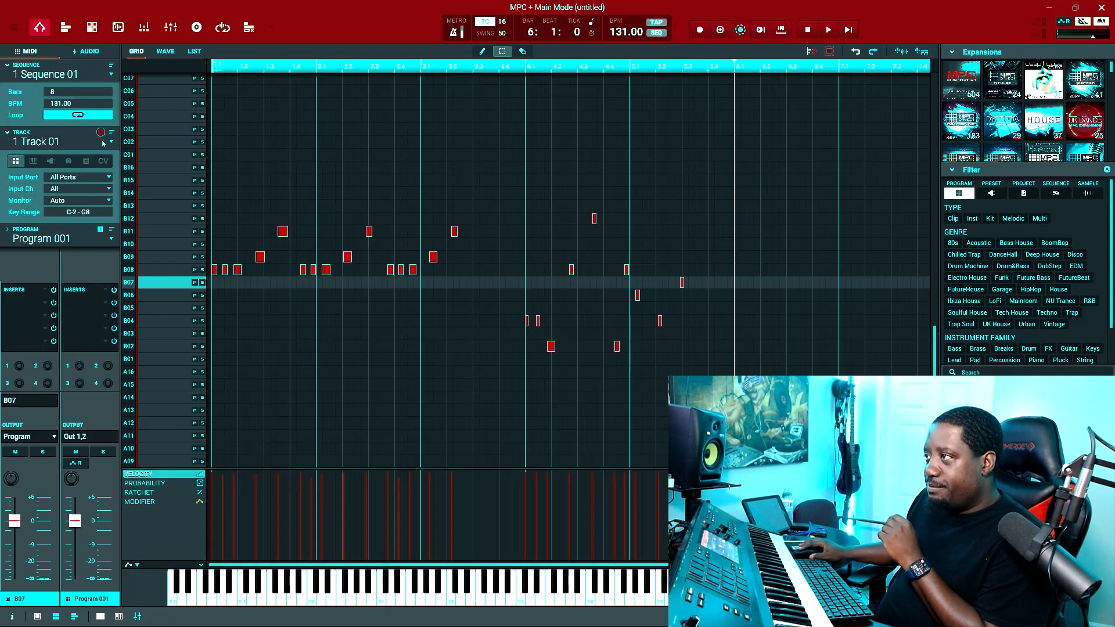
mouse_move(84, 183)
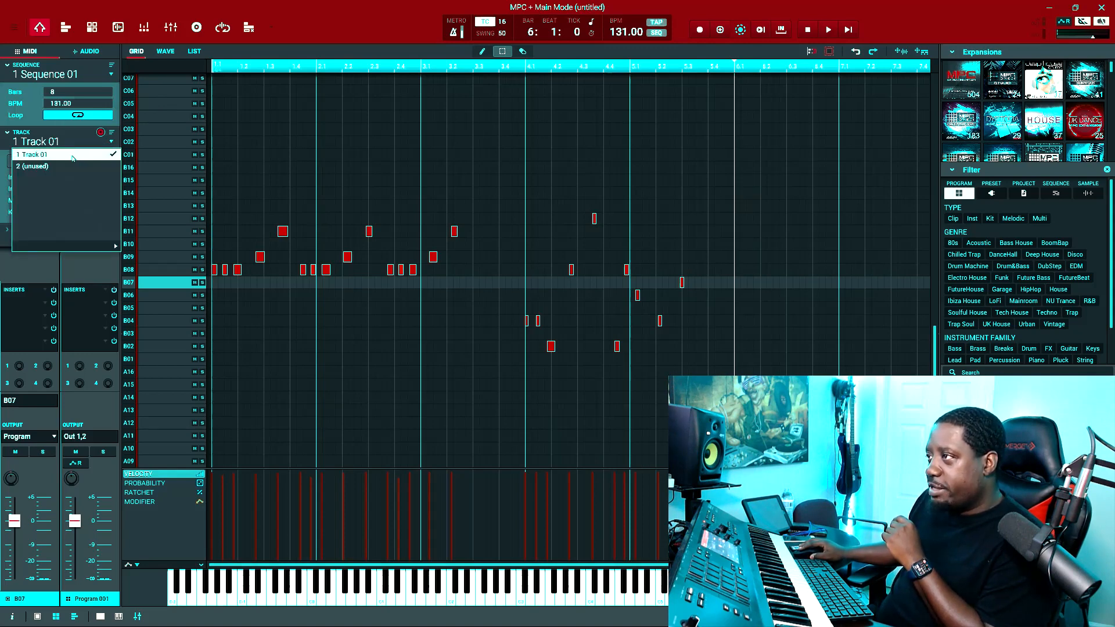
Select unused Track 2 and set it as a plugin track using Plugin 001.
left_click(34, 166)
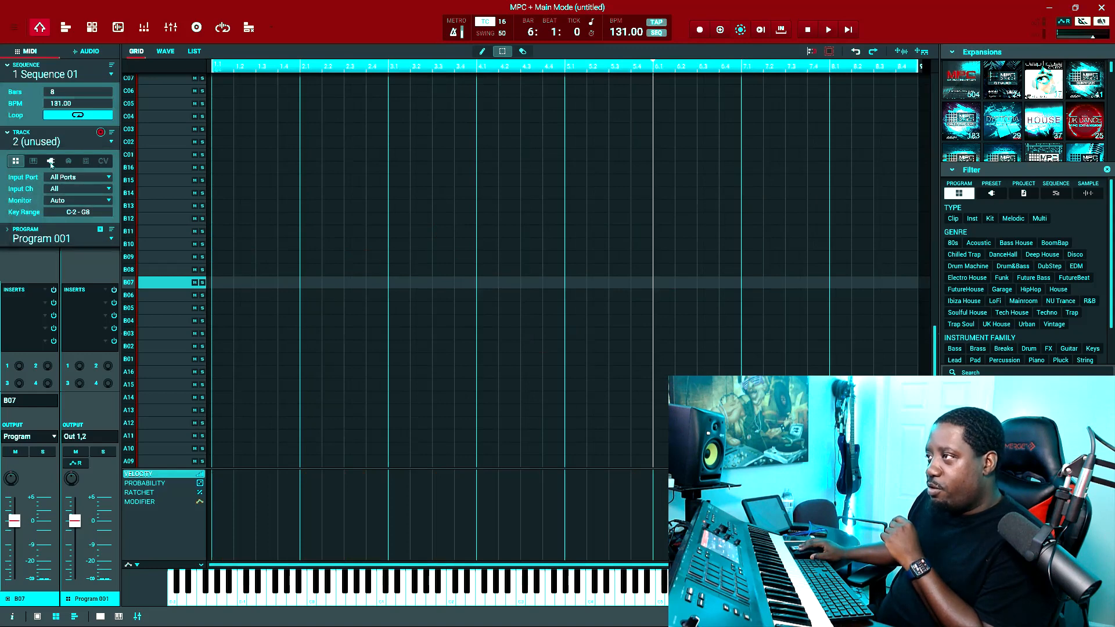
left_click(51, 160)
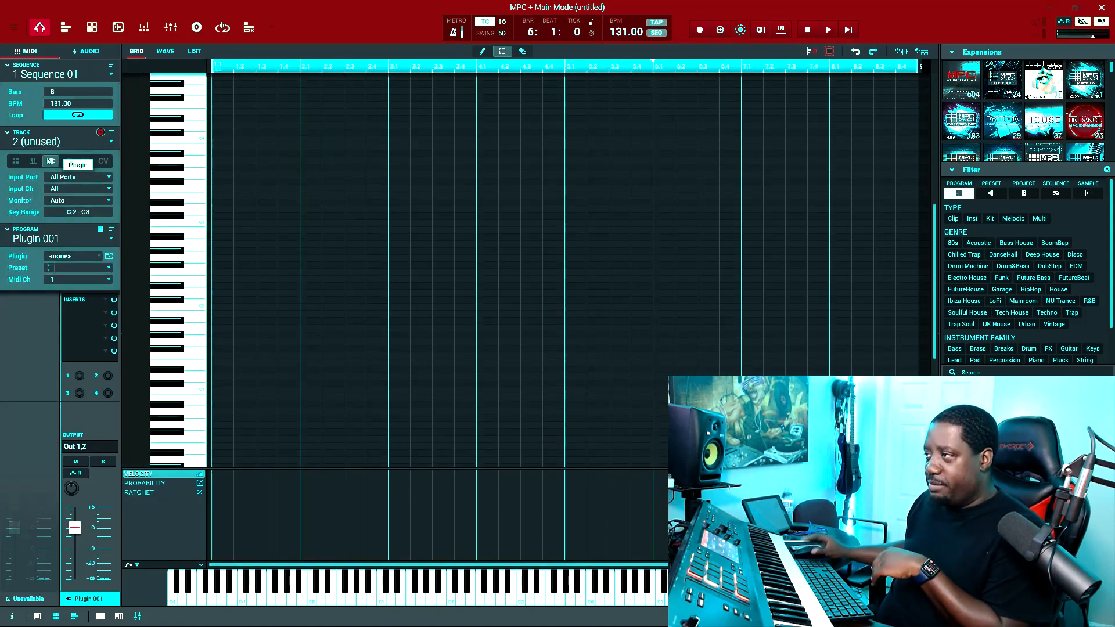
left_click(69, 161)
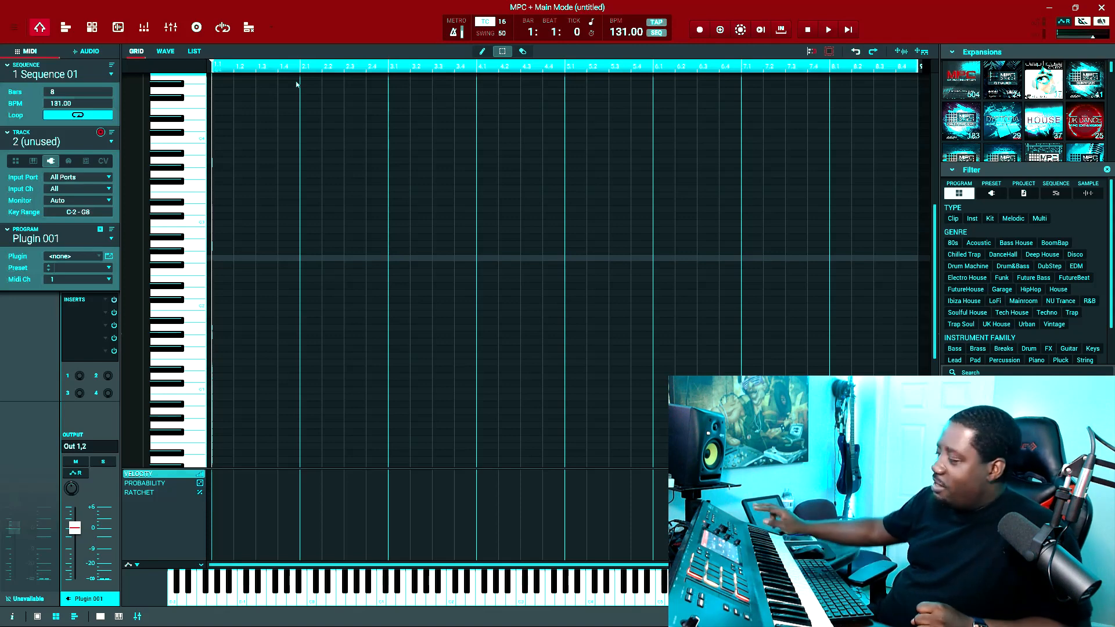
mouse_move(761, 42)
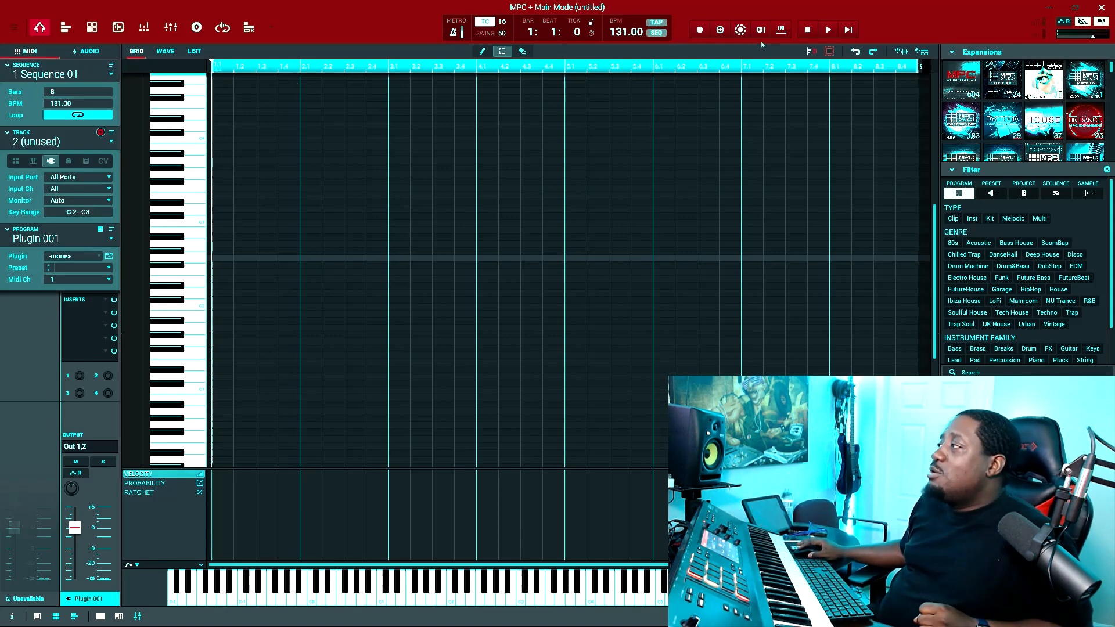
Retrospectively record the played chord progression onto Track 02 across about four bars.
left_click(741, 29)
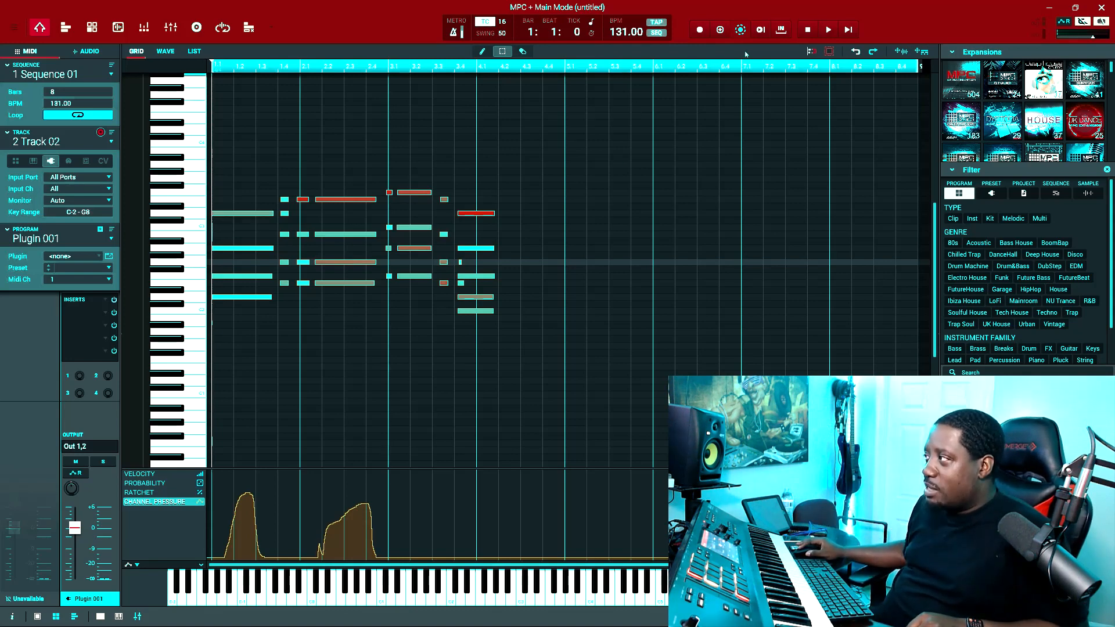
mouse_move(718, 29)
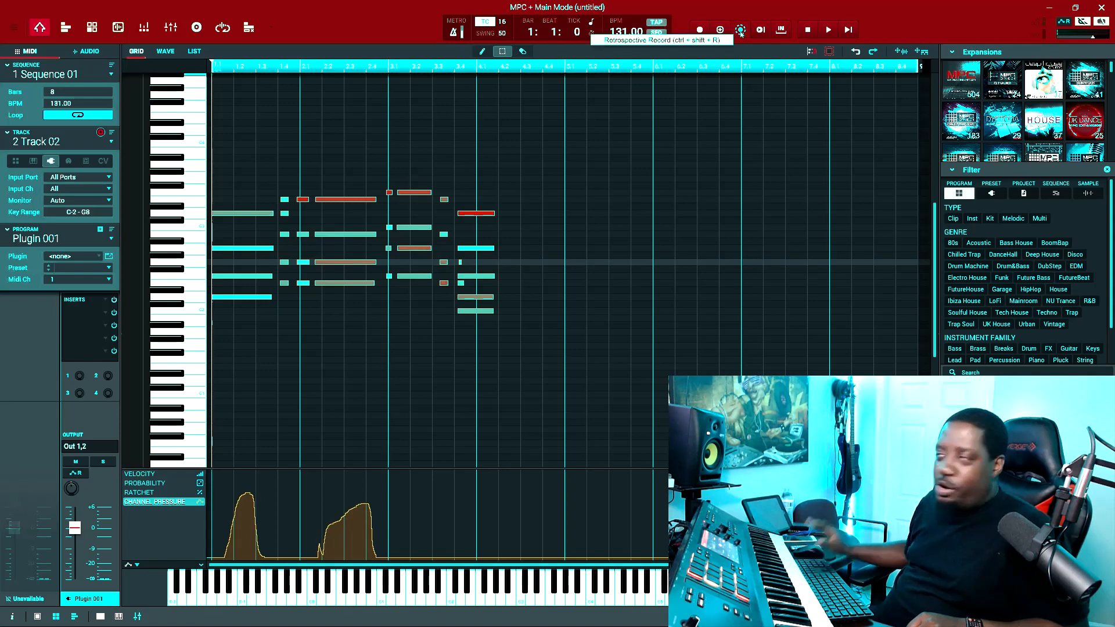